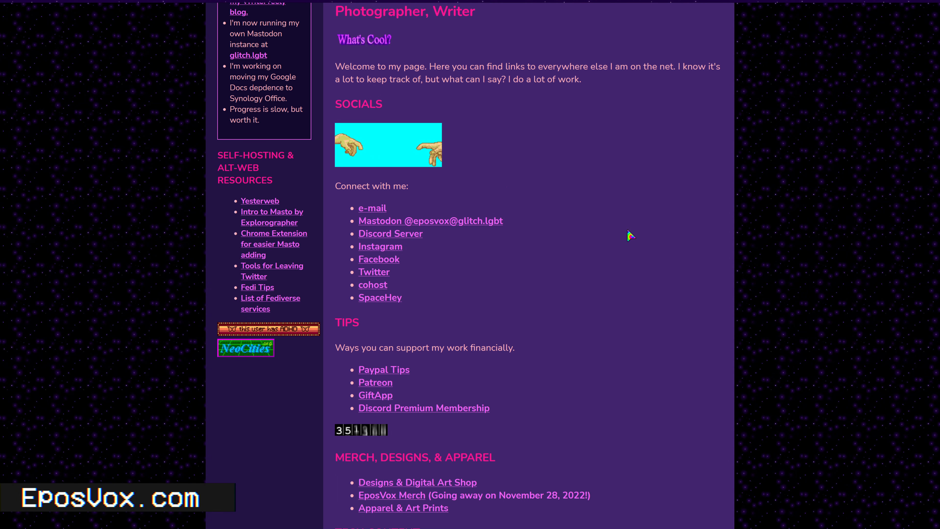
Review the Bio.Link custom domain settings showing eposvox.com with its CNAME setup details
{"action": "scroll", "scroll_direction": "down", "scroll_amount": 3}
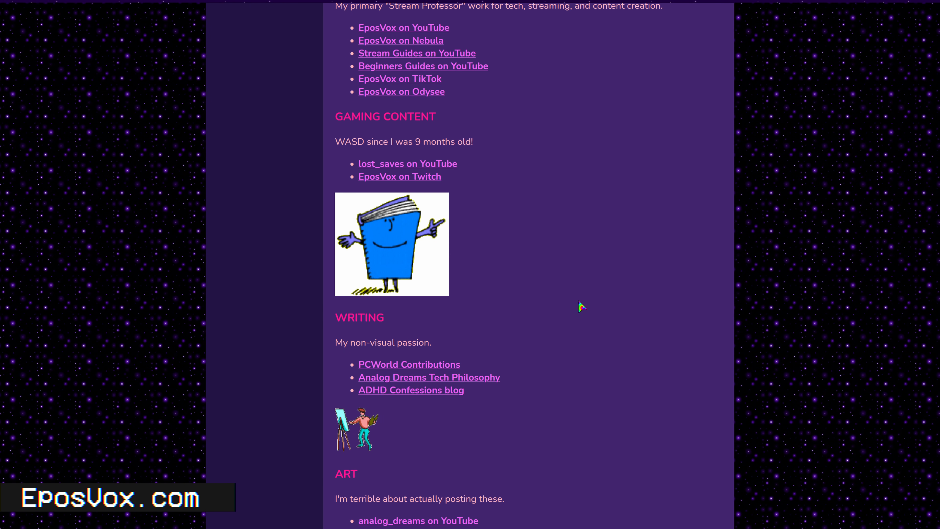
{"action": "scroll", "scroll_direction": "up", "scroll_amount": 3}
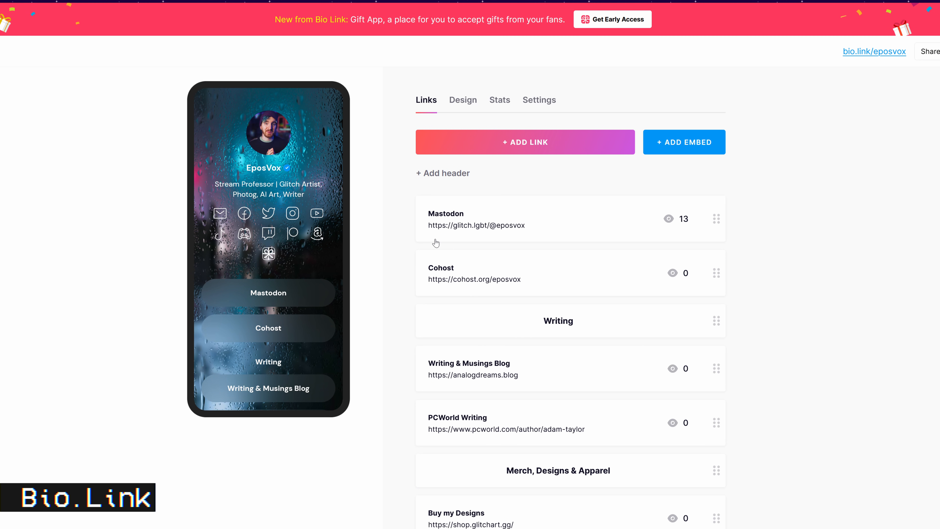
{"action": "mouse_move", "coordinate": [550, 217]}
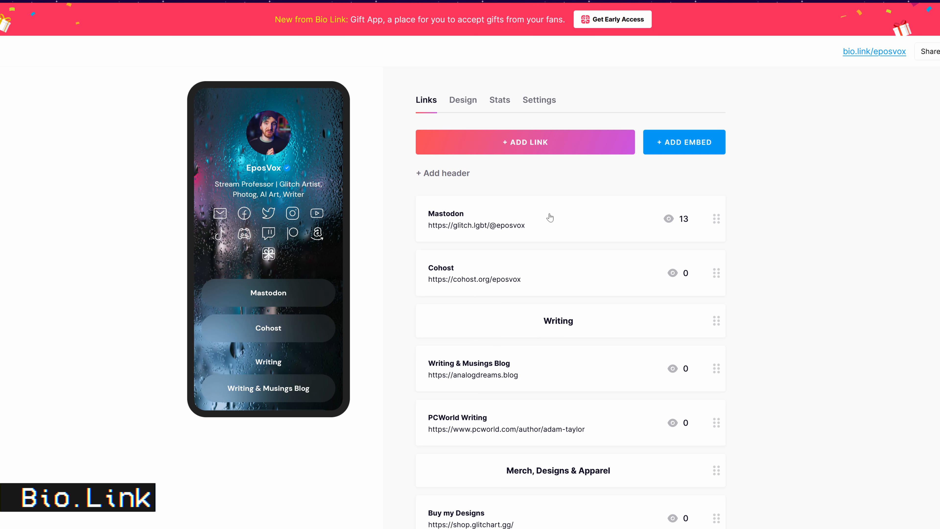
{"action": "mouse_move", "coordinate": [799, 286]}
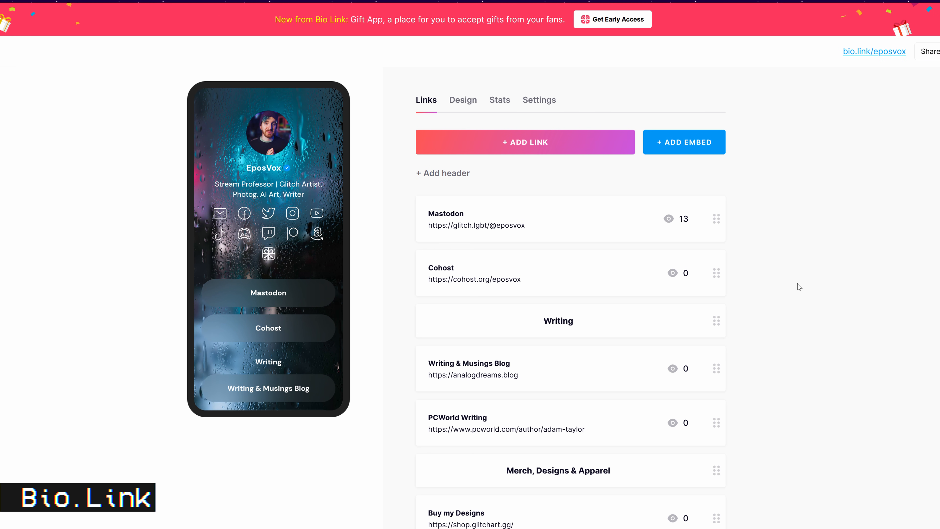
{"action": "scroll", "scroll_direction": "down", "scroll_amount": 3}
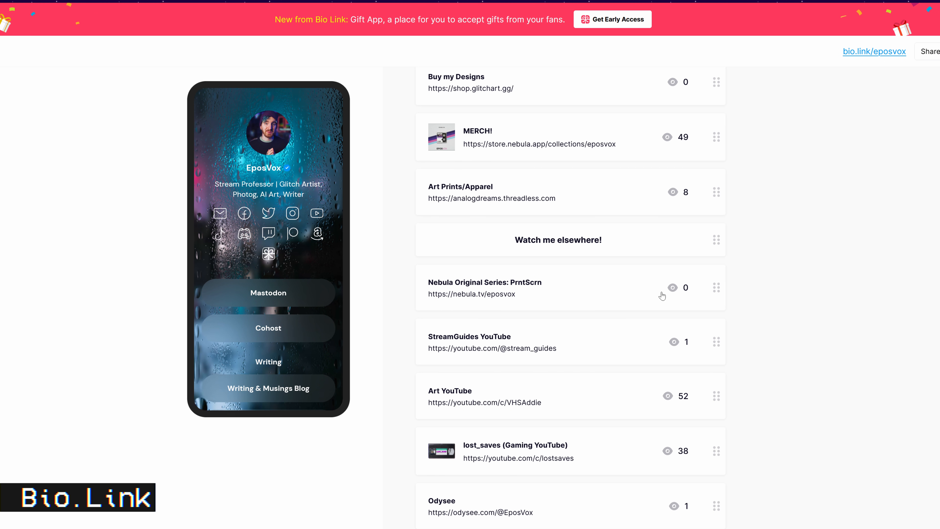
{"action": "scroll", "scroll_direction": "down", "scroll_amount": 3}
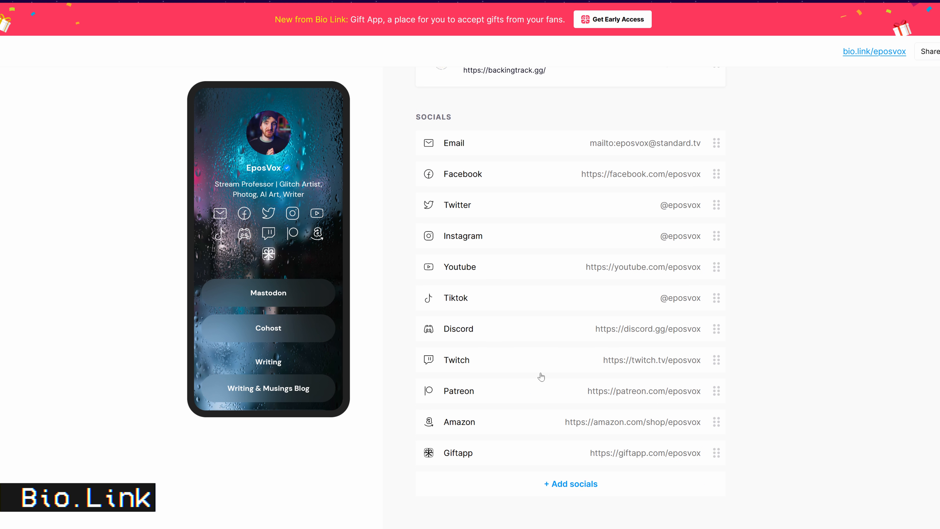
{"action": "scroll", "scroll_direction": "up", "scroll_amount": 3}
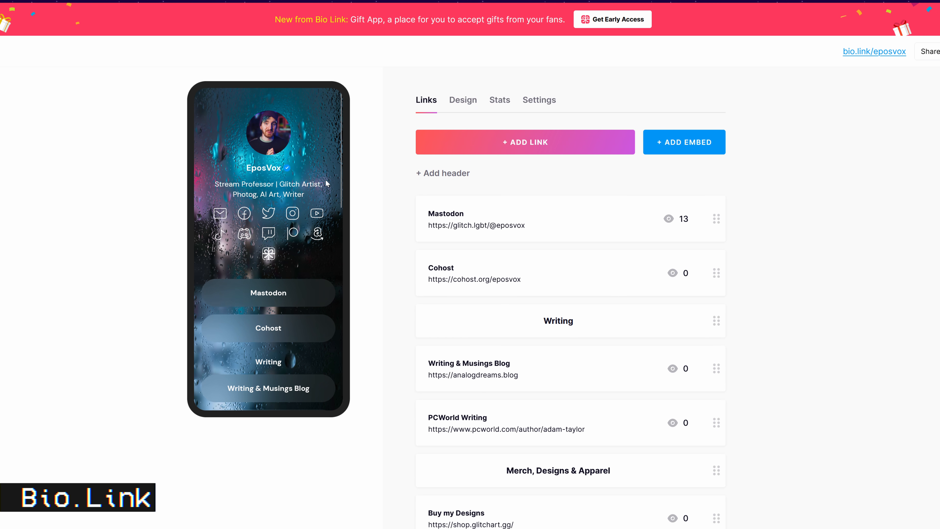
{"action": "mouse_move", "coordinate": [830, 25]}
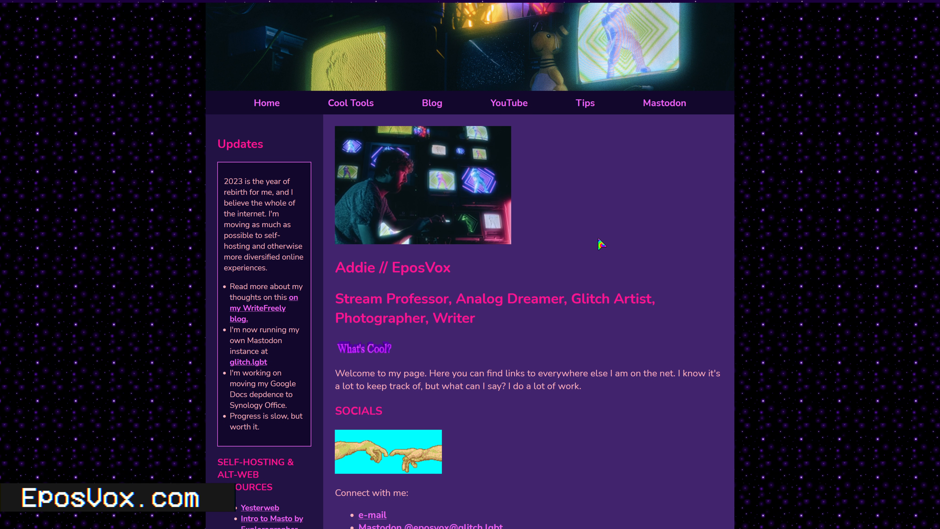
{"action": "mouse_move", "coordinate": [563, 234]}
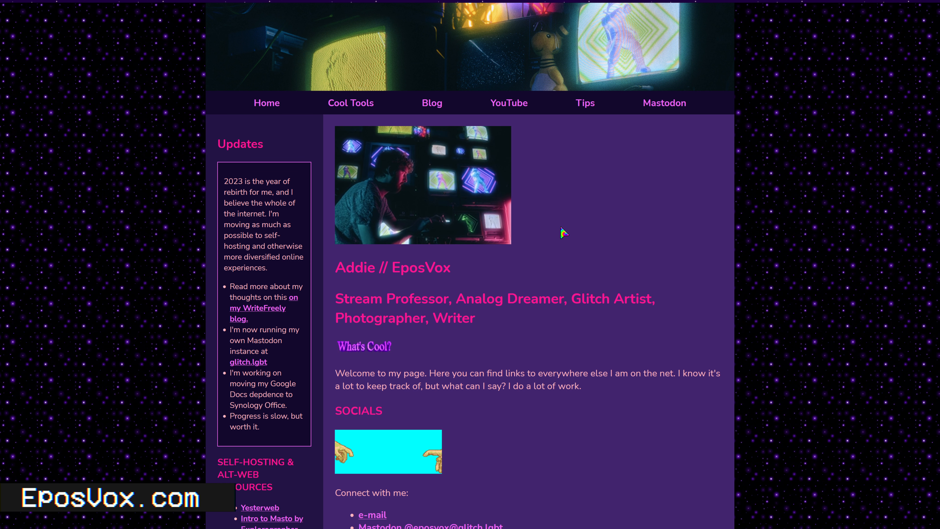
{"action": "scroll", "scroll_direction": "down", "scroll_amount": 3}
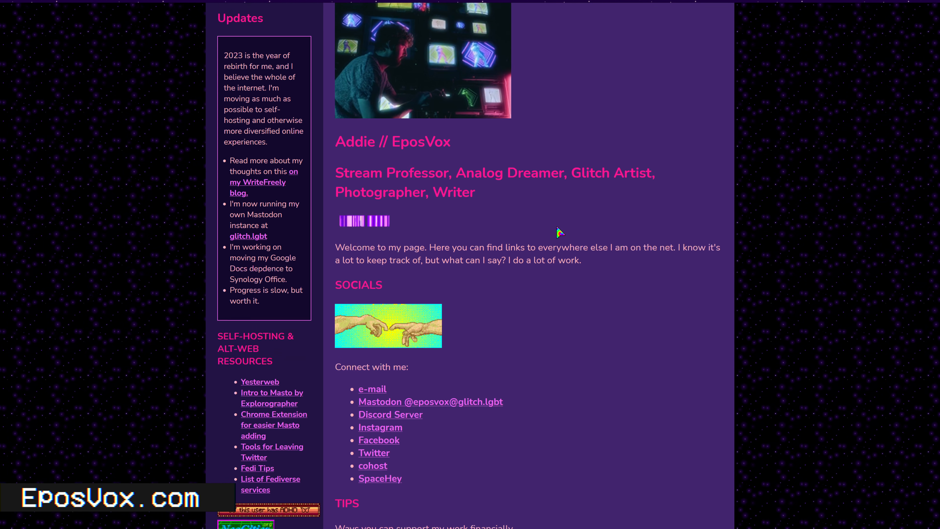
{"action": "scroll", "scroll_direction": "up", "scroll_amount": 3}
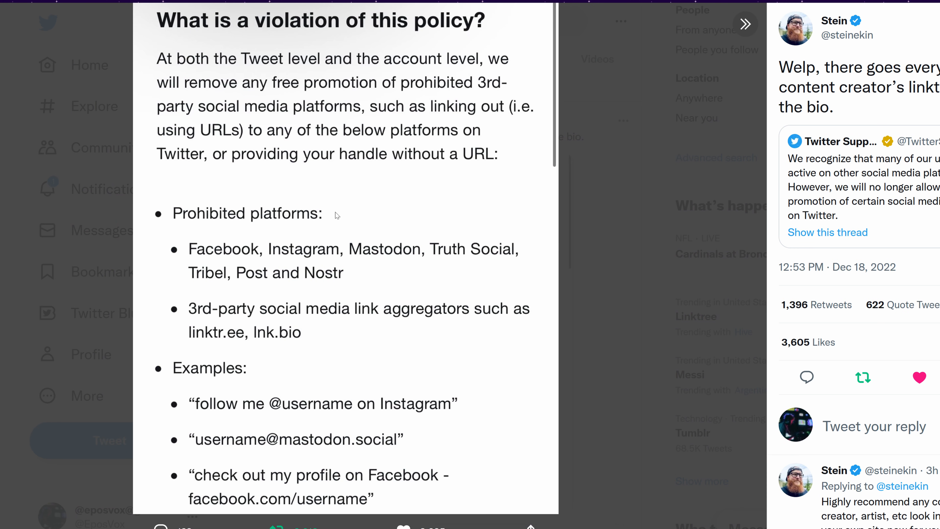
{"action": "mouse_move", "coordinate": [300, 179]}
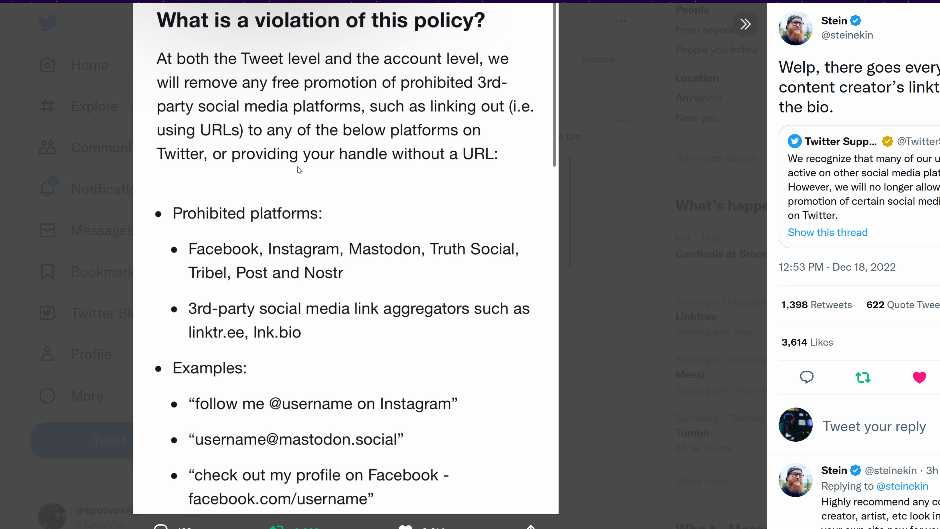
{"action": "mouse_move", "coordinate": [281, 163]}
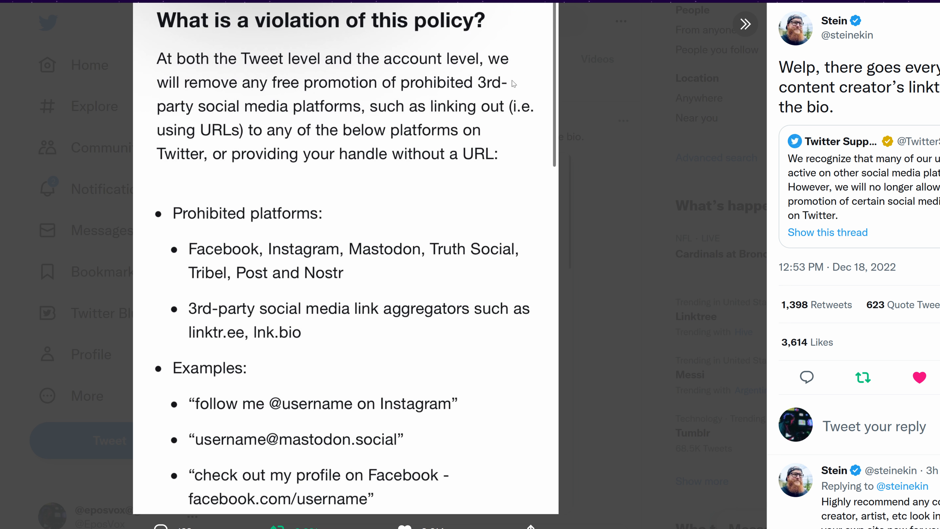
{"action": "mouse_move", "coordinate": [446, 169]}
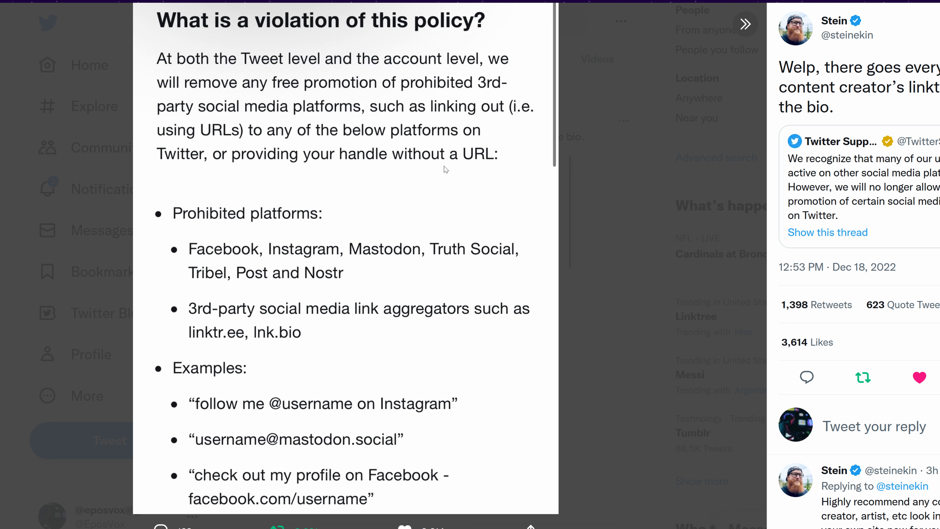
{"action": "mouse_move", "coordinate": [445, 169]}
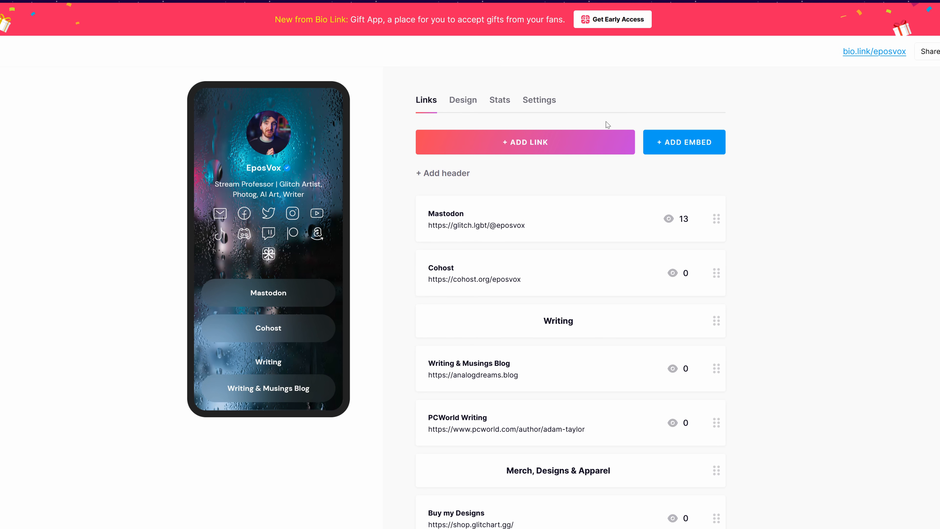
{"action": "mouse_move", "coordinate": [768, 143]}
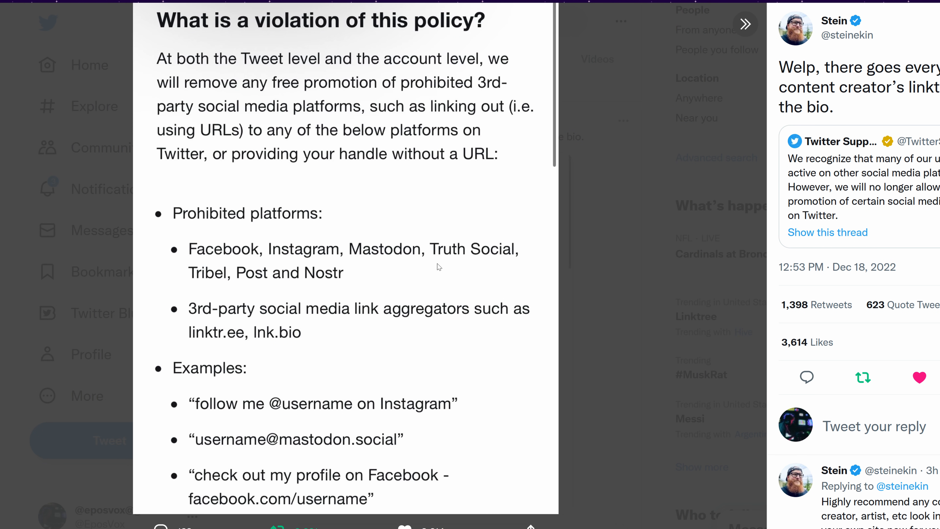
{"action": "mouse_move", "coordinate": [260, 331]}
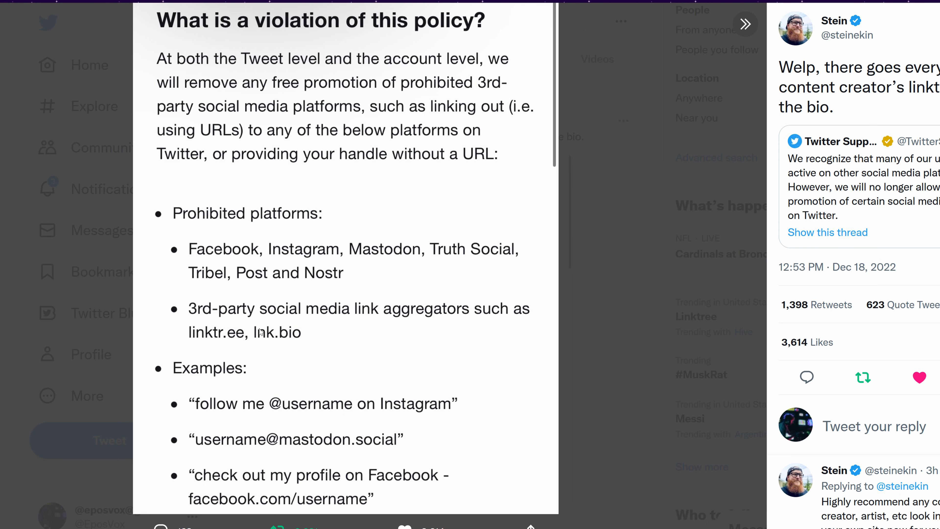
{"action": "mouse_move", "coordinate": [184, 323]}
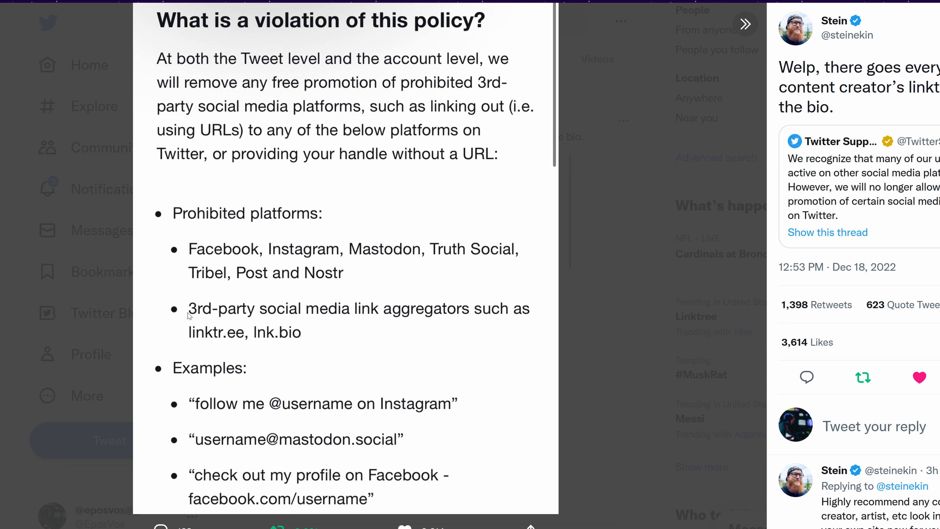
{"action": "mouse_move", "coordinate": [564, 267]}
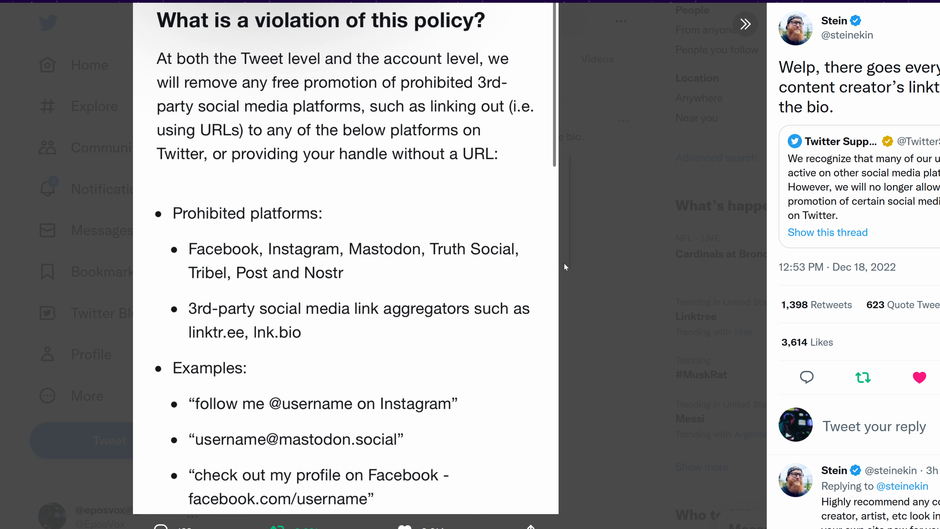
{"action": "mouse_move", "coordinate": [313, 289]}
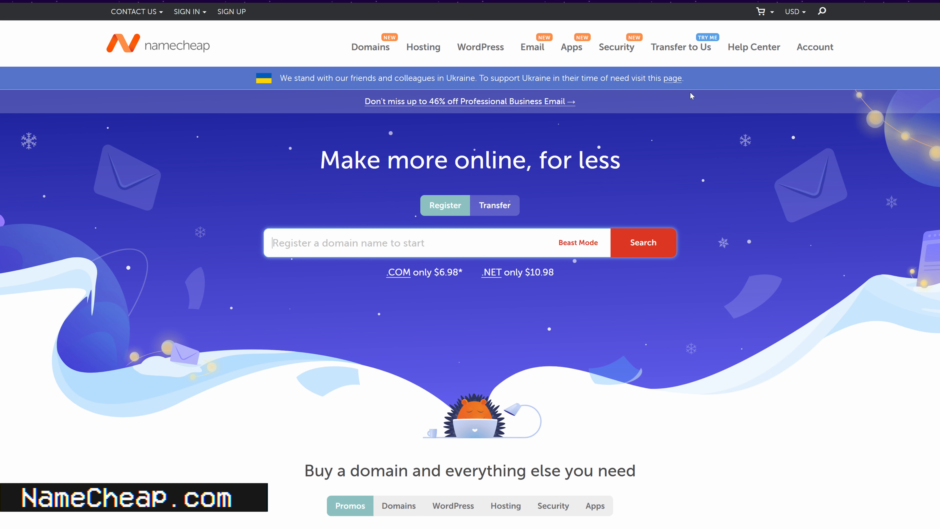
{"action": "scroll", "scroll_direction": "down", "scroll_amount": 3}
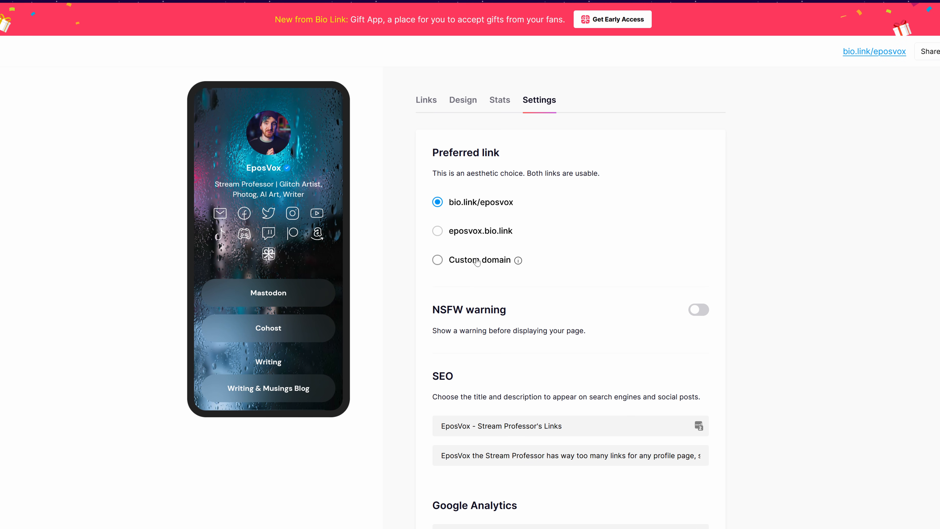
{"action": "left_click", "coordinate": [438, 259]}
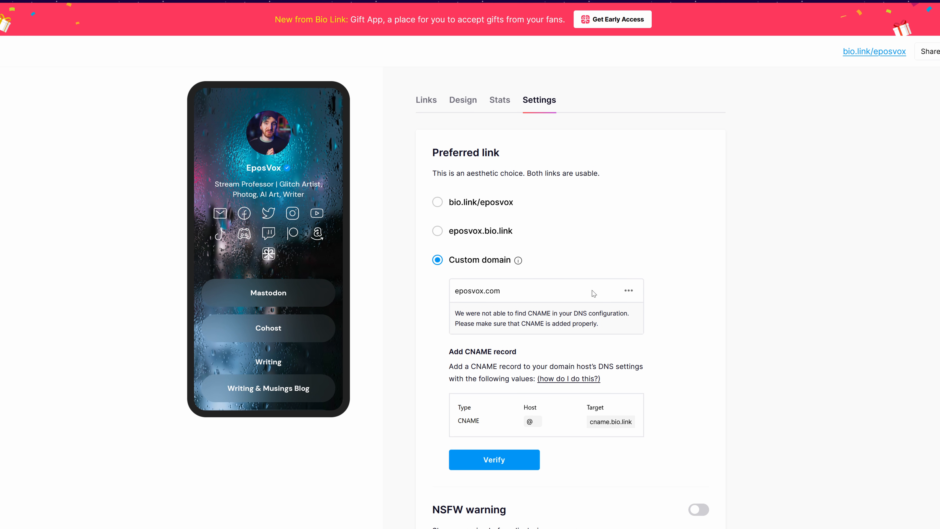
{"action": "mouse_move", "coordinate": [547, 250]}
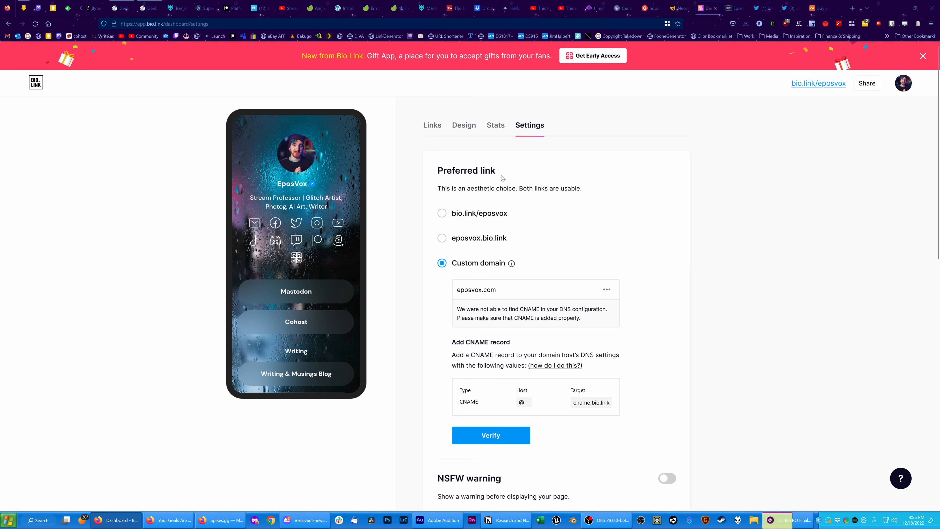
Return to the Bio.Link profile links list, then move to the Carrd homepage
{"action": "left_click", "coordinate": [432, 125]}
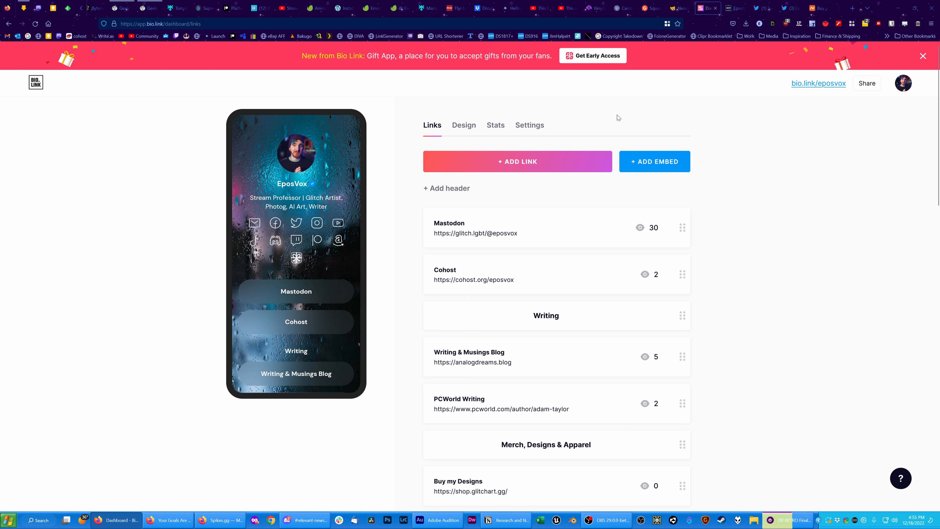
{"action": "left_click", "coordinate": [623, 8]}
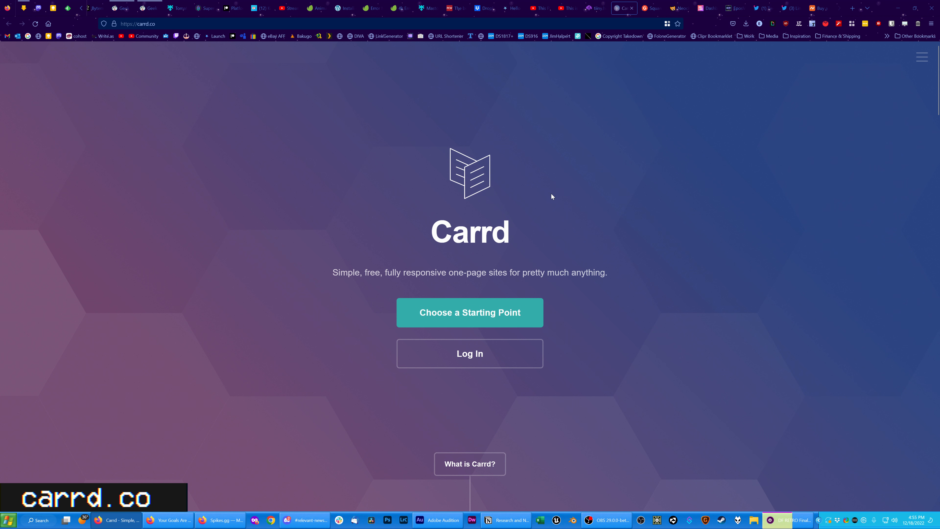
Start a new Carrd site from the Olivia Dunham profile template and dismiss the intro instructions
{"action": "left_click", "coordinate": [469, 312]}
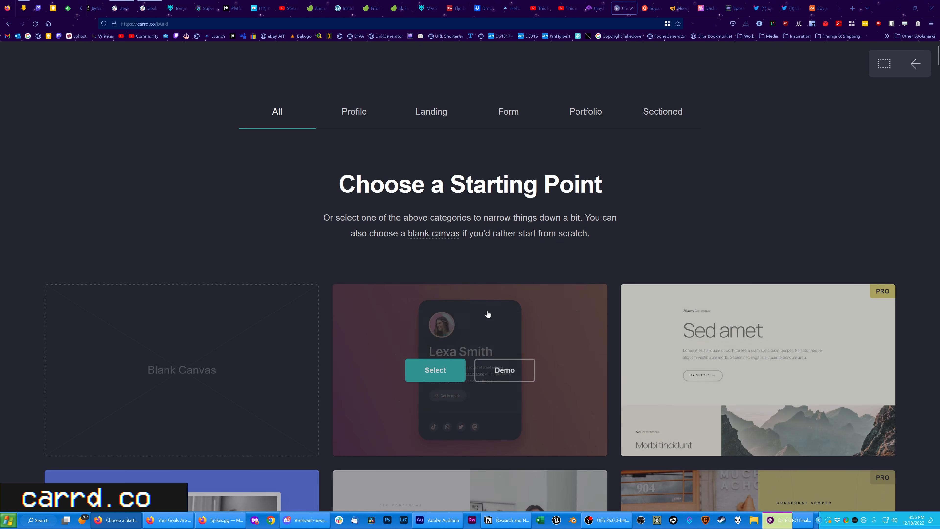
{"action": "scroll", "scroll_direction": "down", "scroll_amount": 3}
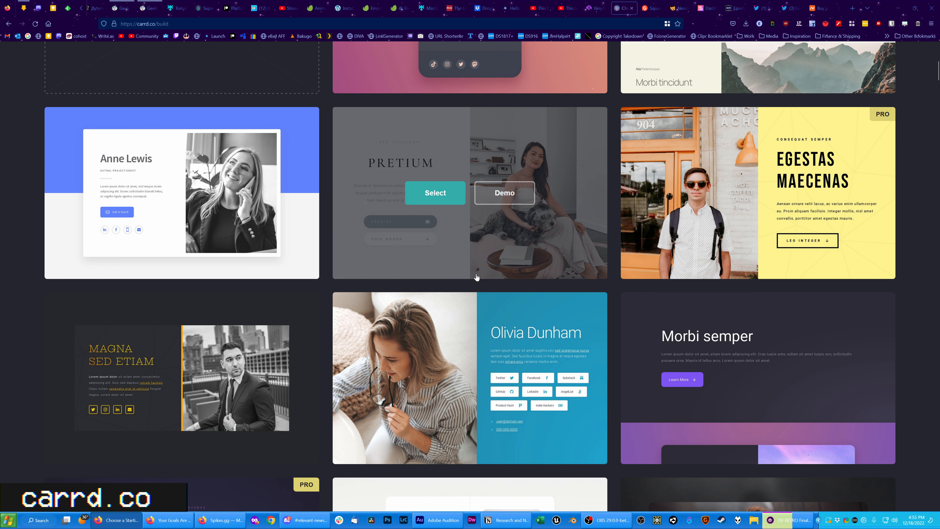
{"action": "scroll", "scroll_direction": "down", "scroll_amount": 3}
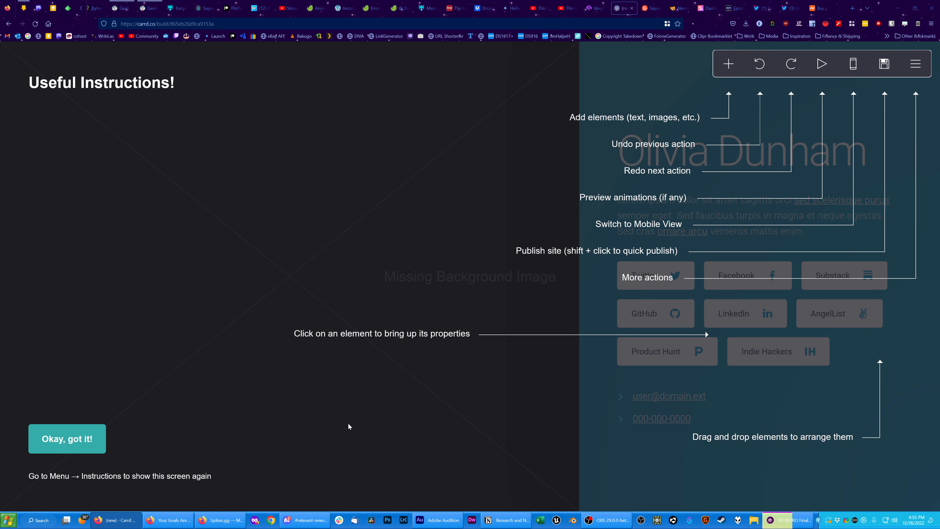
{"action": "left_click", "coordinate": [67, 438]}
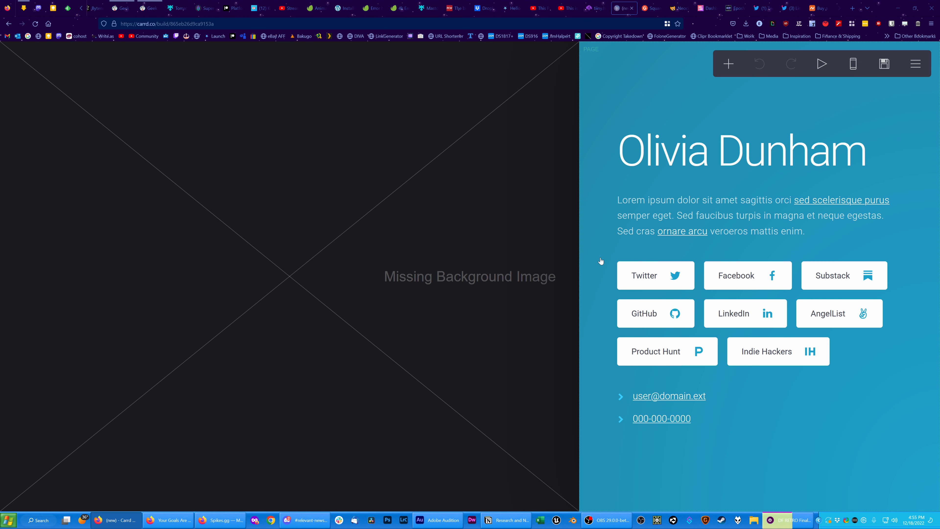
{"action": "mouse_move", "coordinate": [521, 195]}
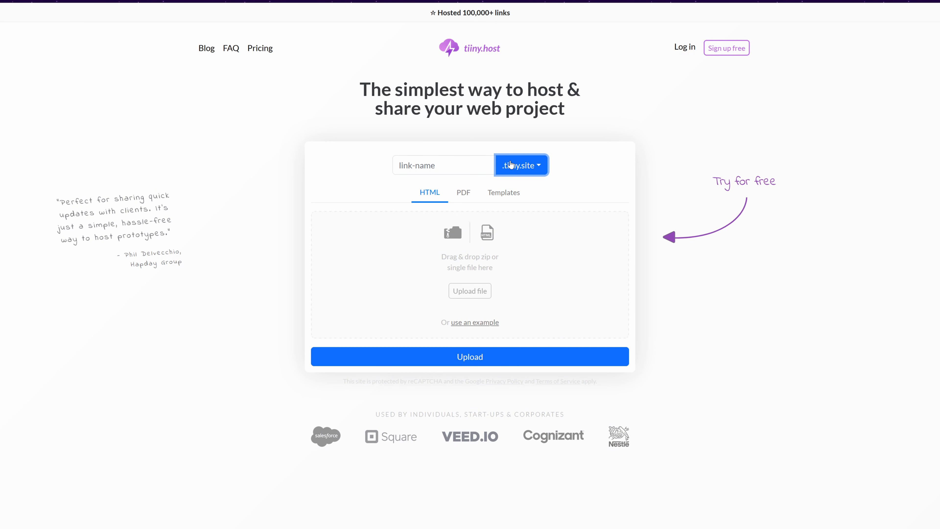
{"action": "mouse_move", "coordinate": [502, 241]}
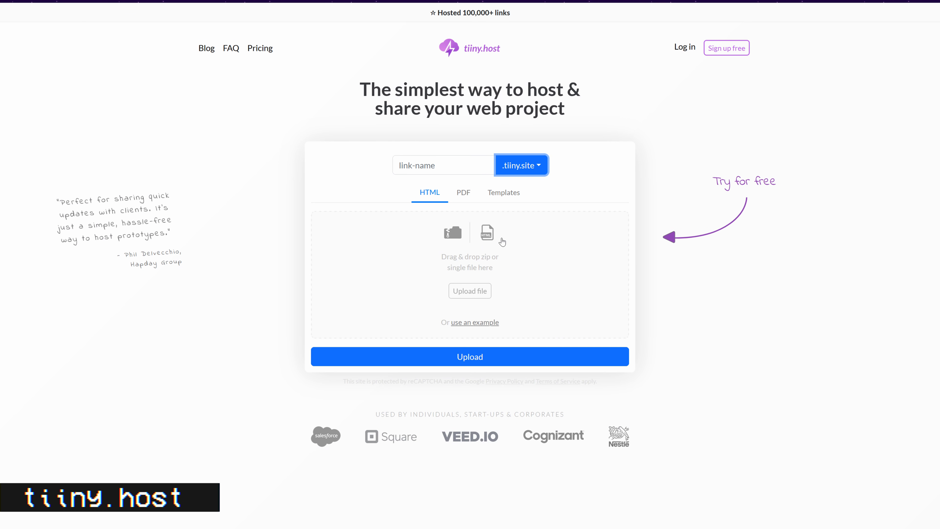
{"action": "mouse_move", "coordinate": [478, 174]}
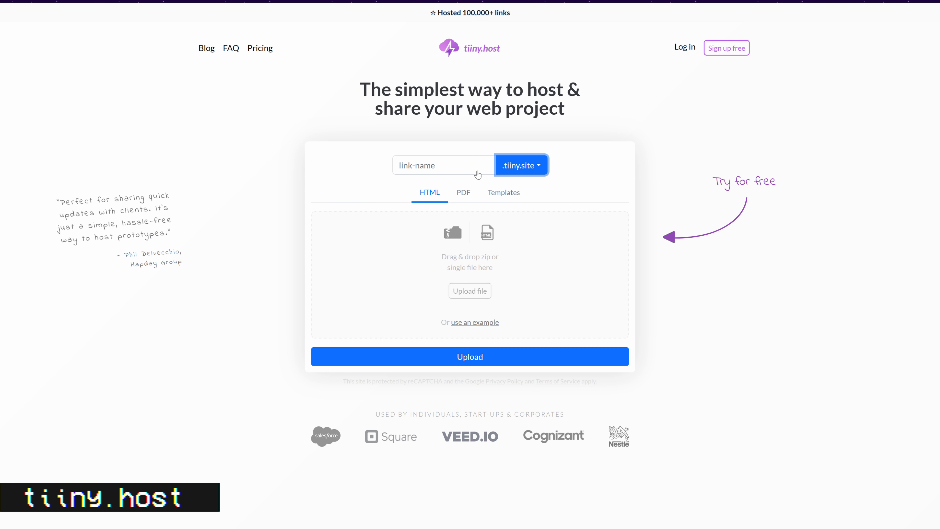
{"action": "mouse_move", "coordinate": [523, 177]}
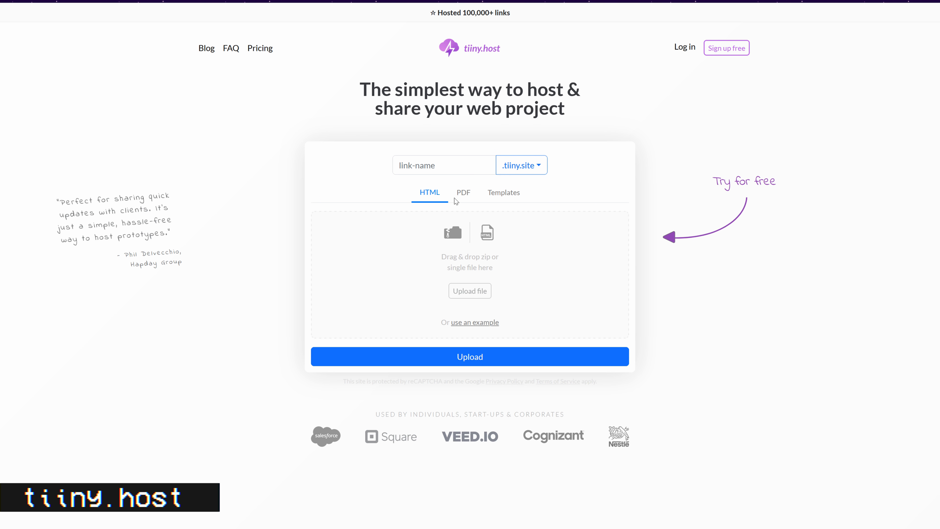
{"action": "mouse_move", "coordinate": [470, 190]}
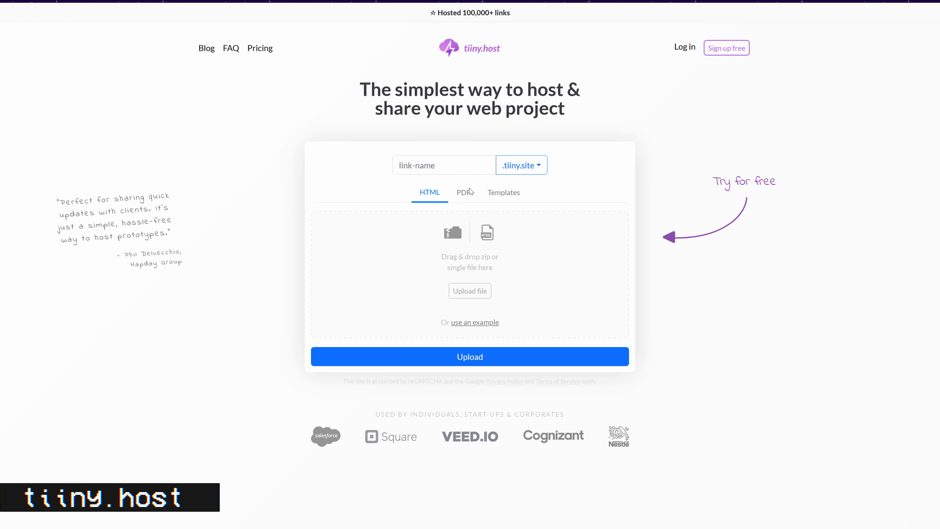
View tiiny.host's PDF upload option instead of HTML, then move to the Neocities feed
{"action": "left_click", "coordinate": [464, 192]}
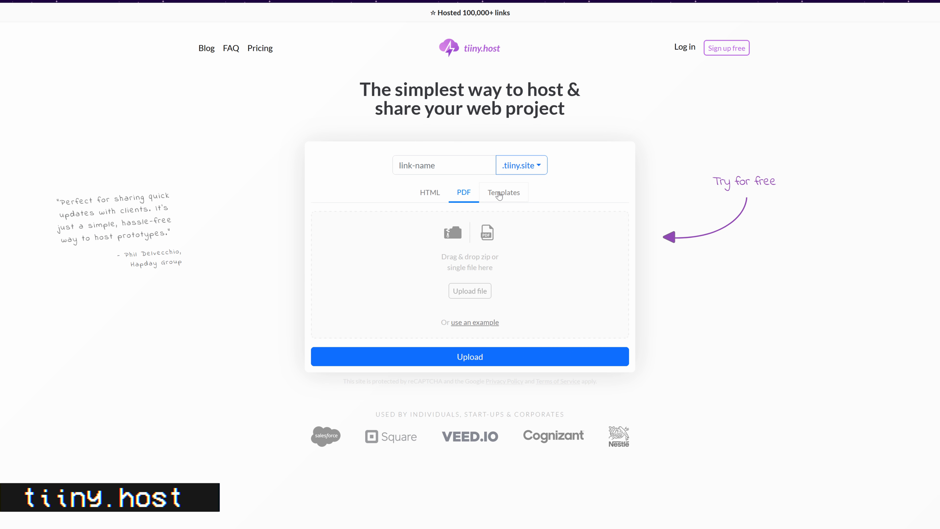
{"action": "left_click", "coordinate": [505, 192]}
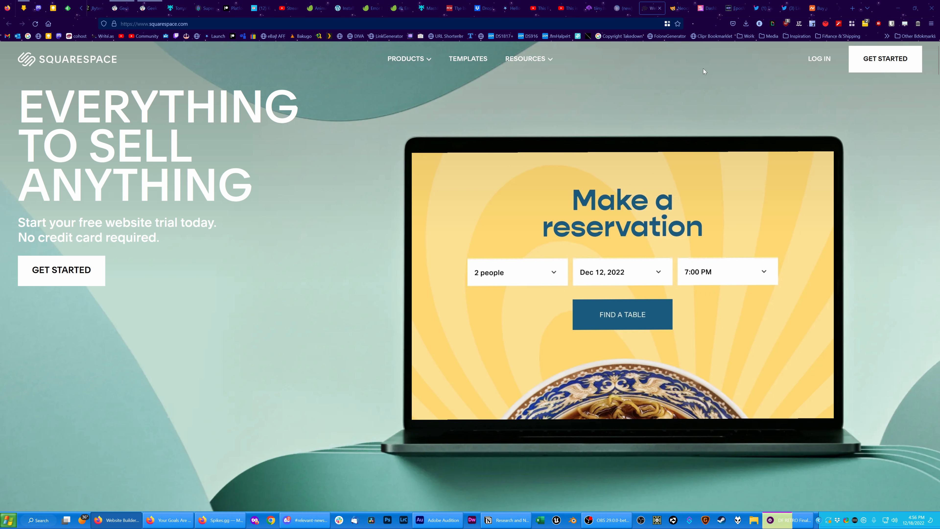
{"action": "left_click", "coordinate": [679, 8]}
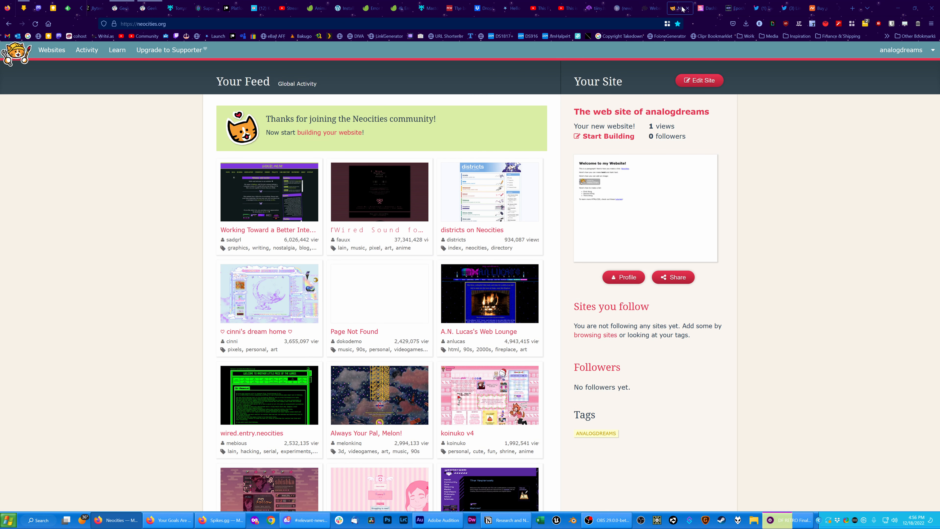
{"action": "mouse_move", "coordinate": [463, 106]}
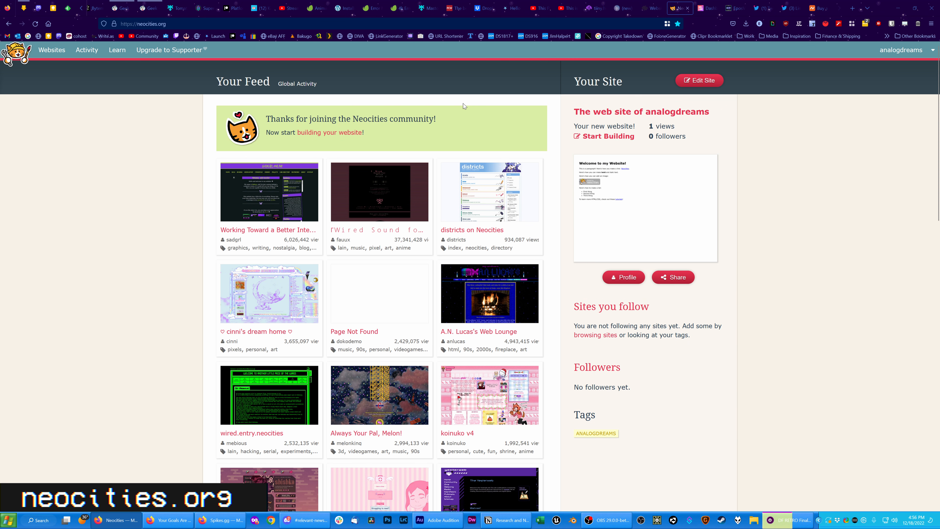
Browse the Neocities feed's featured sites, visiting melonking.net and ending on sadgrl.online
{"action": "scroll", "scroll_direction": "down", "scroll_amount": 3}
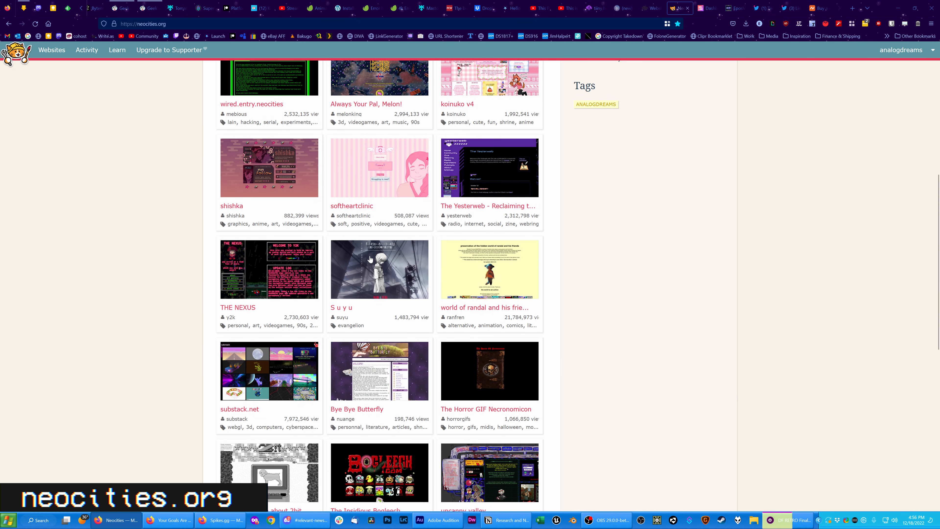
{"action": "scroll", "scroll_direction": "up", "scroll_amount": 3}
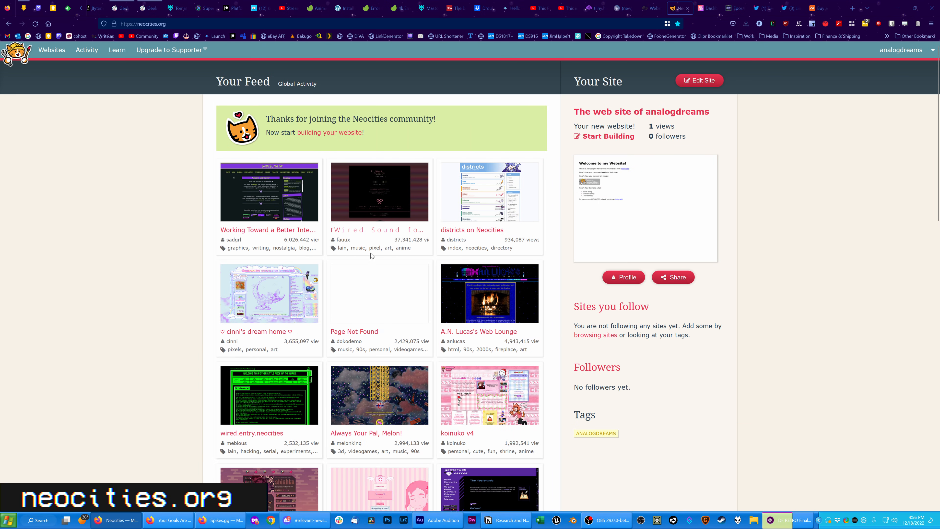
{"action": "mouse_move", "coordinate": [472, 230]}
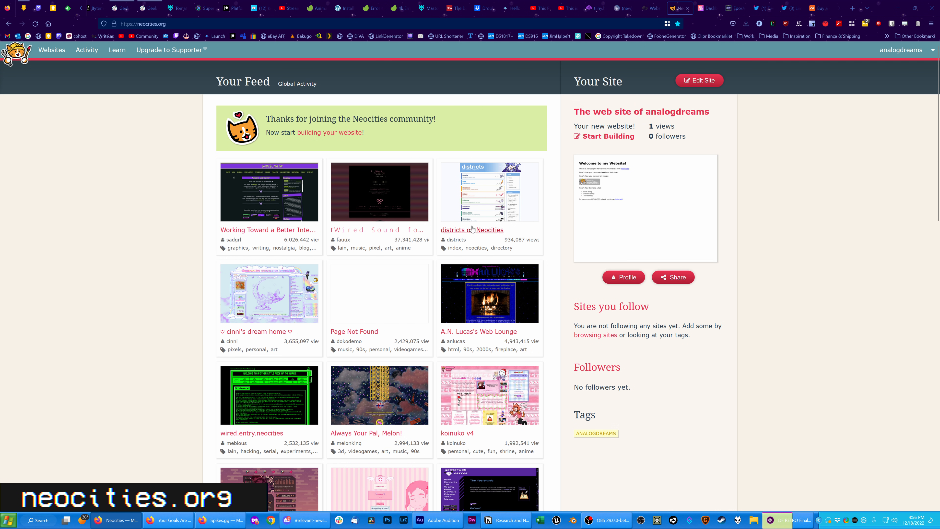
{"action": "mouse_move", "coordinate": [283, 184]}
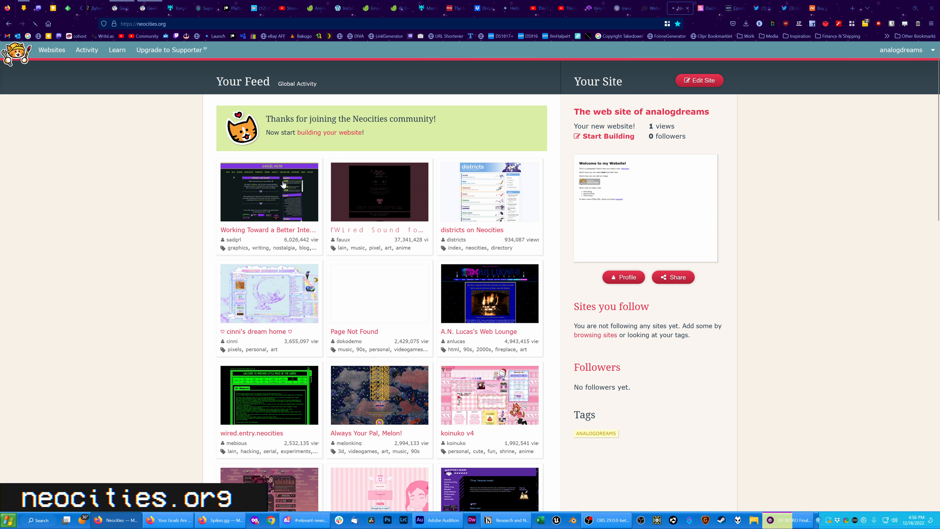
{"action": "left_click", "coordinate": [269, 192]}
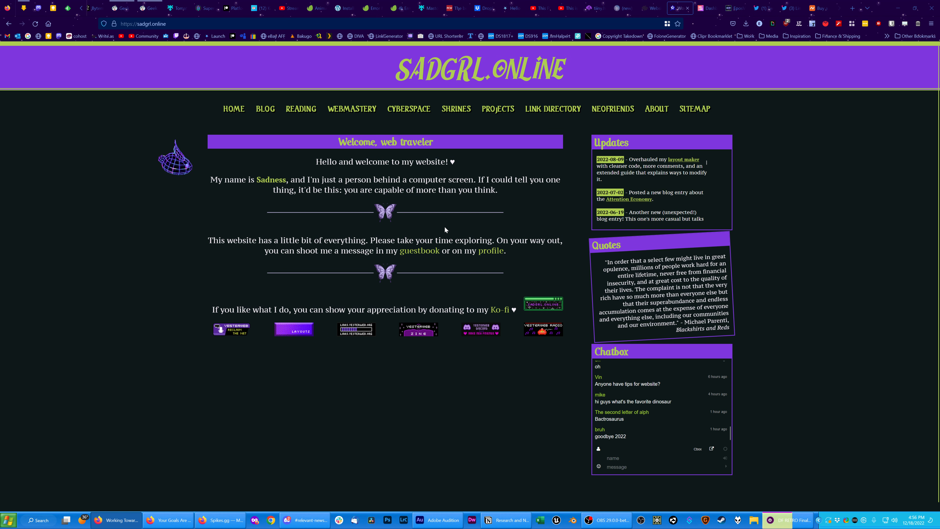
{"action": "scroll", "scroll_direction": "up", "scroll_amount": 3}
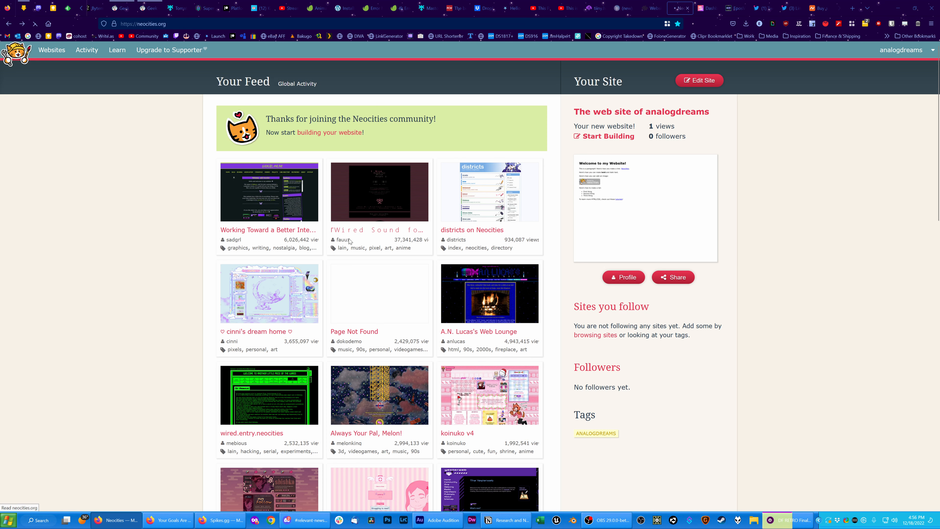
{"action": "mouse_move", "coordinate": [402, 379]}
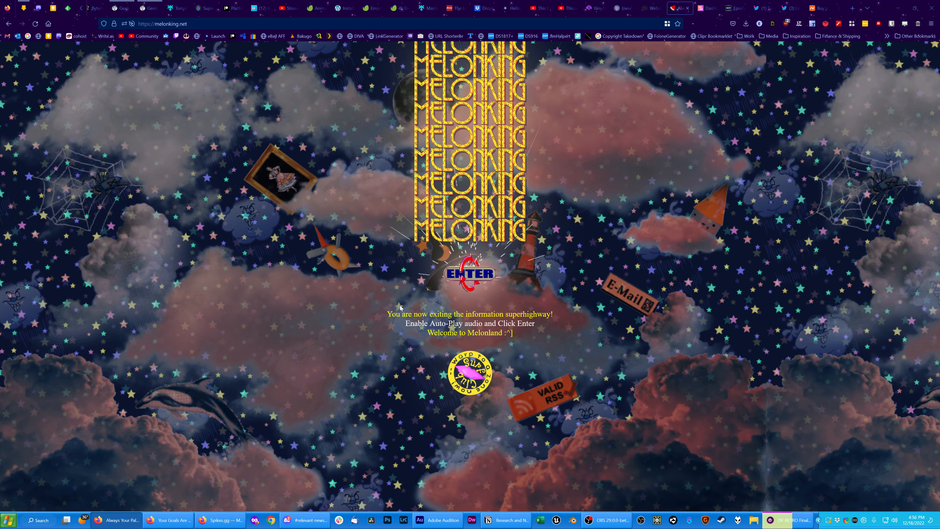
{"action": "left_click", "coordinate": [470, 274]}
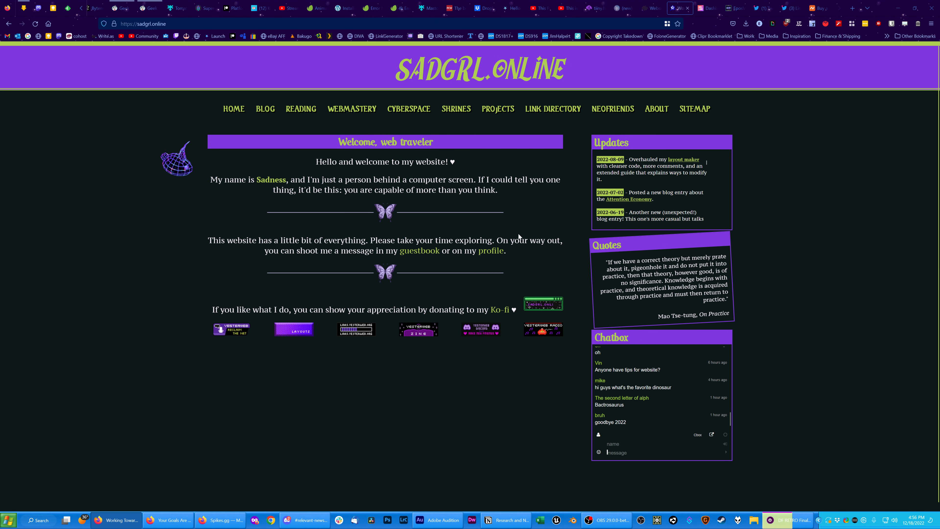
{"action": "mouse_move", "coordinate": [550, 217]}
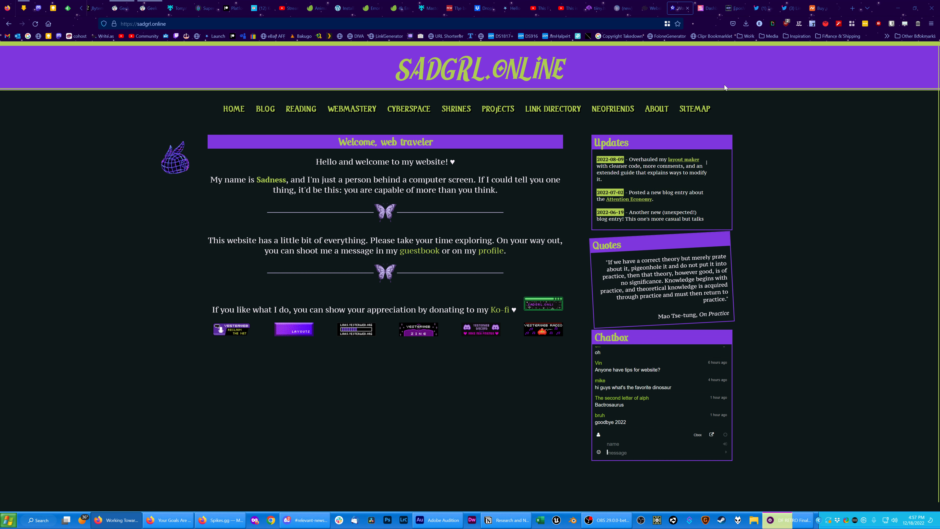
Scroll the EposVox links page through socials, tips, writing and art, then bring up Twitter Support's policy thread
{"action": "left_click", "coordinate": [732, 8]}
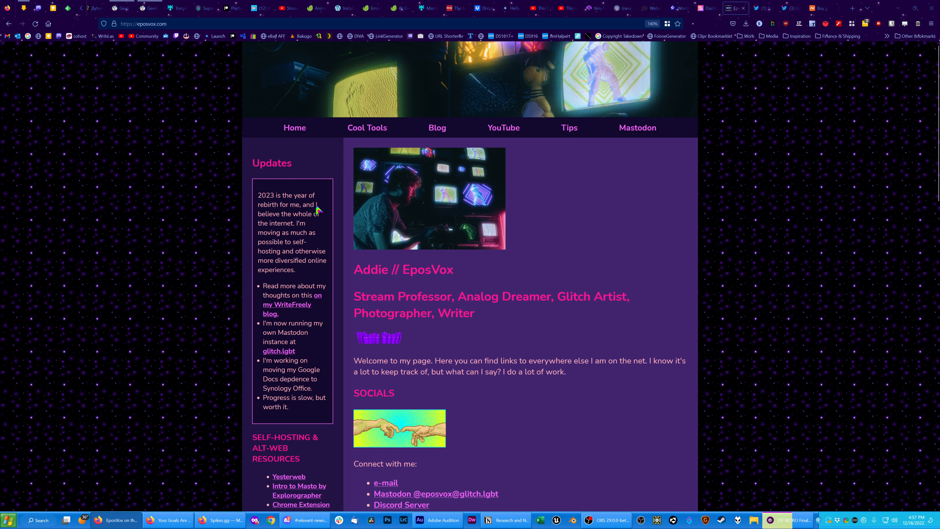
{"action": "scroll", "scroll_direction": "down", "scroll_amount": 3}
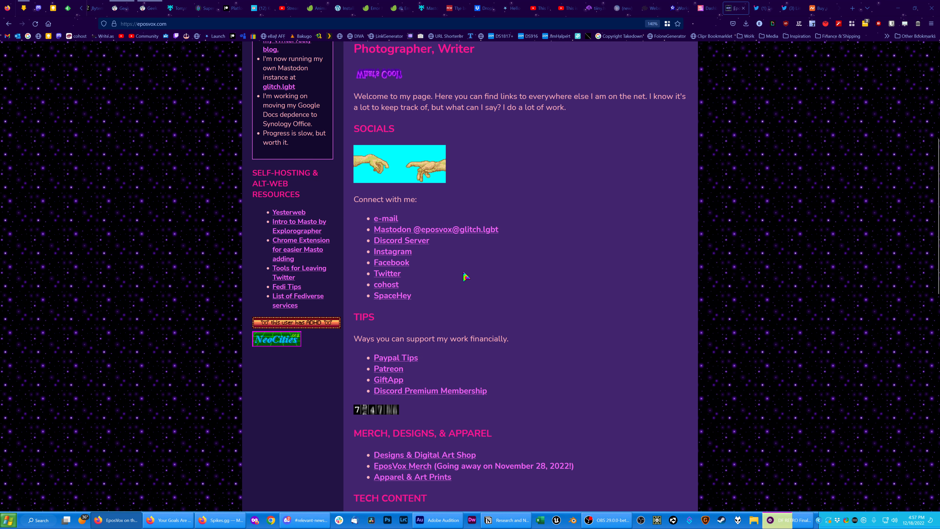
{"action": "scroll", "scroll_direction": "down", "scroll_amount": 3}
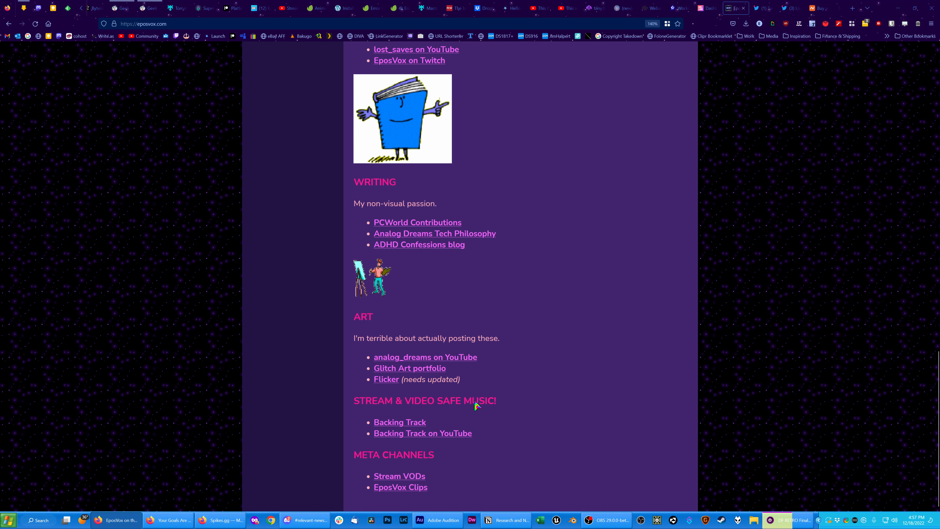
{"action": "mouse_move", "coordinate": [513, 360]}
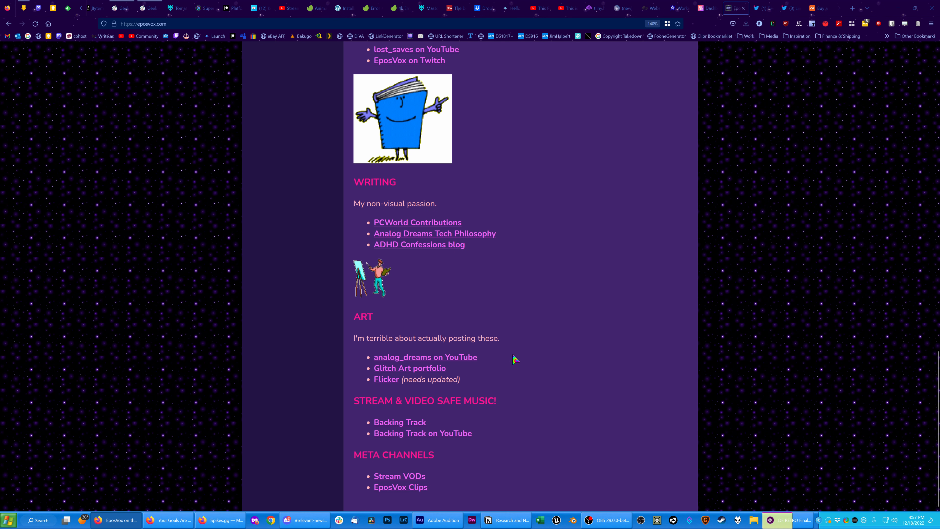
{"action": "scroll", "scroll_direction": "up", "scroll_amount": 3}
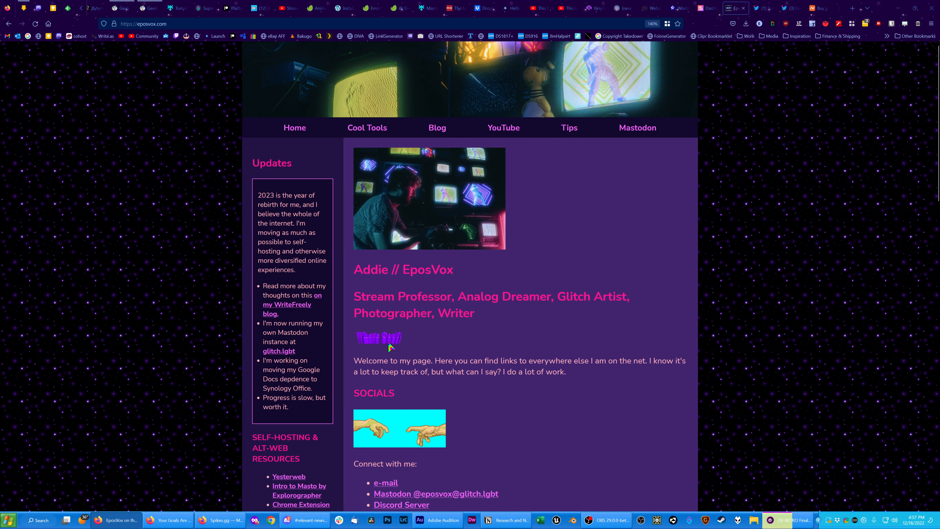
{"action": "scroll", "scroll_direction": "down", "scroll_amount": 3}
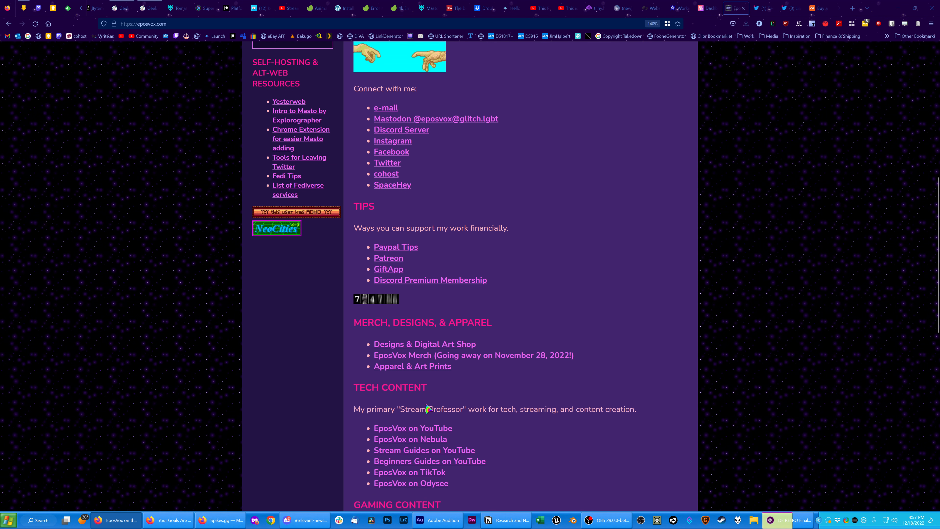
{"action": "scroll", "scroll_direction": "up", "scroll_amount": 3}
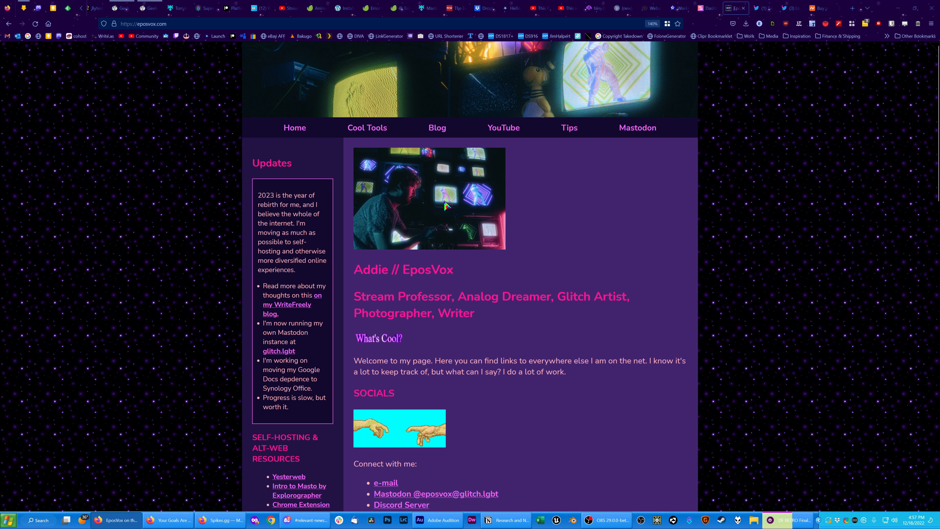
{"action": "left_click", "coordinate": [776, 8]}
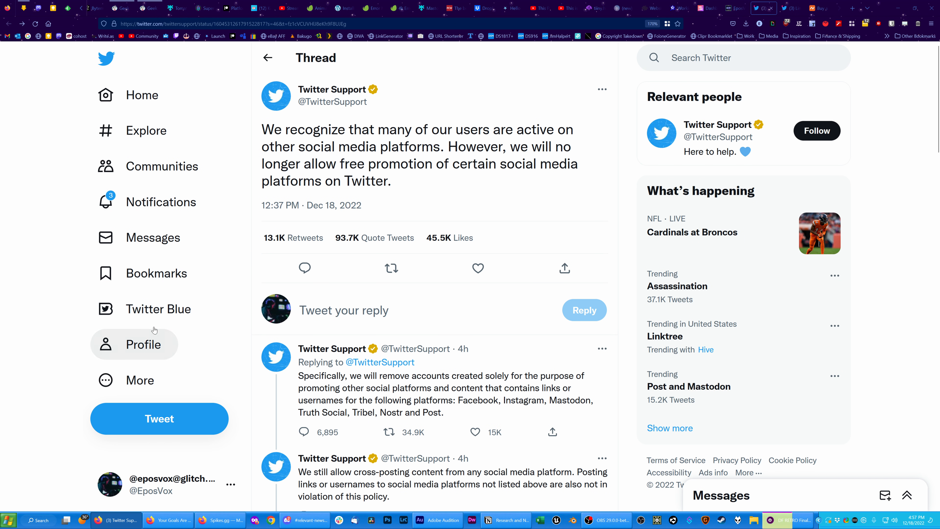
Read Stein's tweet with the prohibited-platforms policy image and the quote tweet about linktree bios
{"action": "left_click", "coordinate": [142, 343]}
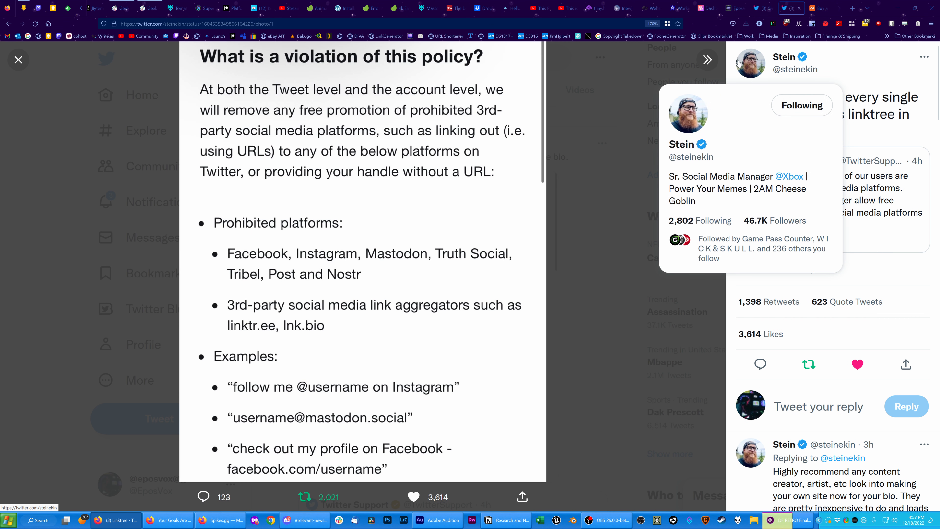
{"action": "mouse_move", "coordinate": [548, 240]}
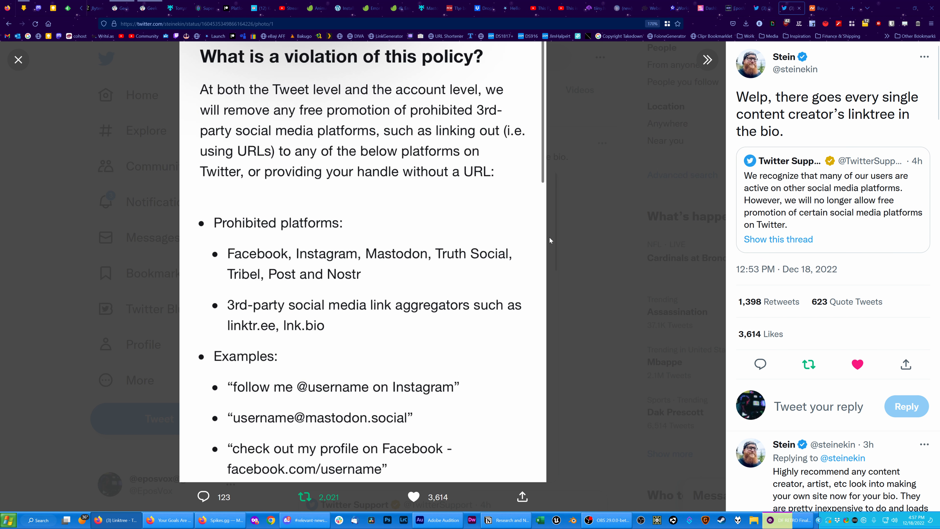
{"action": "mouse_move", "coordinate": [557, 234]}
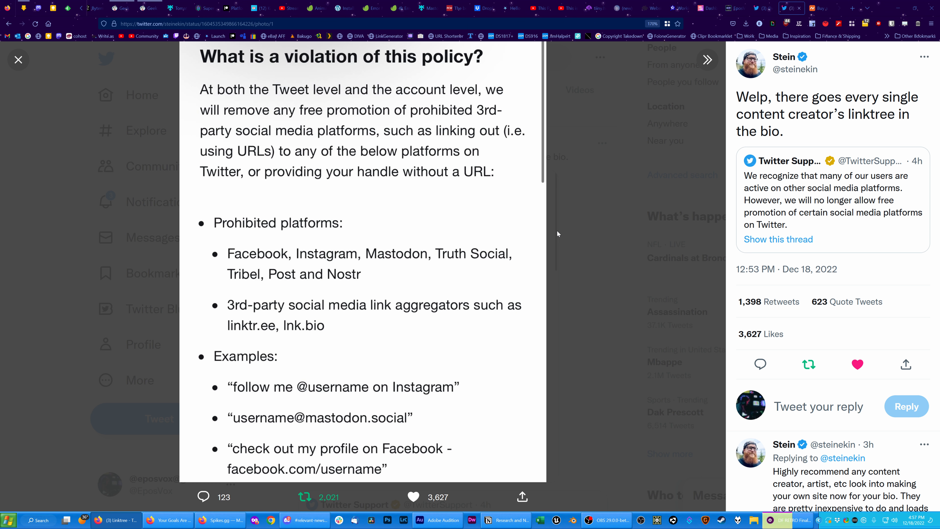
{"action": "left_click", "coordinate": [856, 364]}
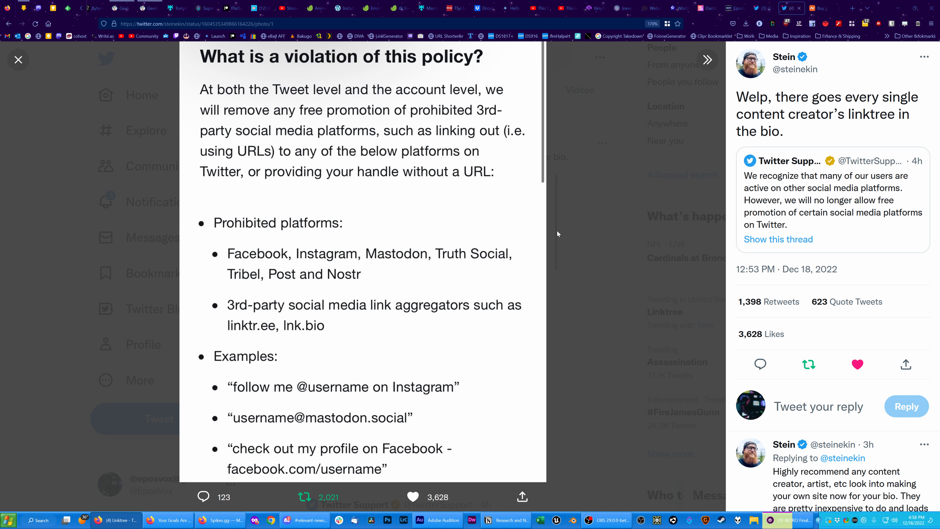
{"action": "left_click", "coordinate": [857, 364]}
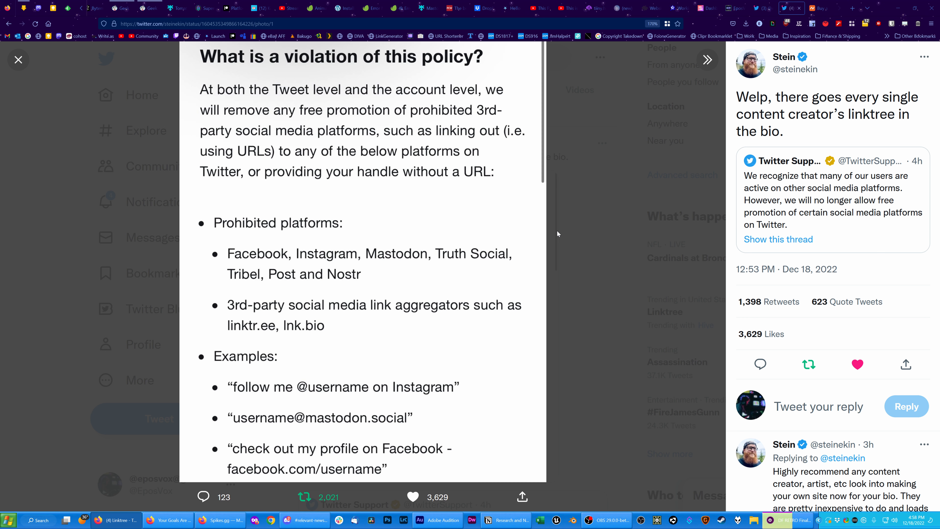
{"action": "mouse_move", "coordinate": [715, 9]}
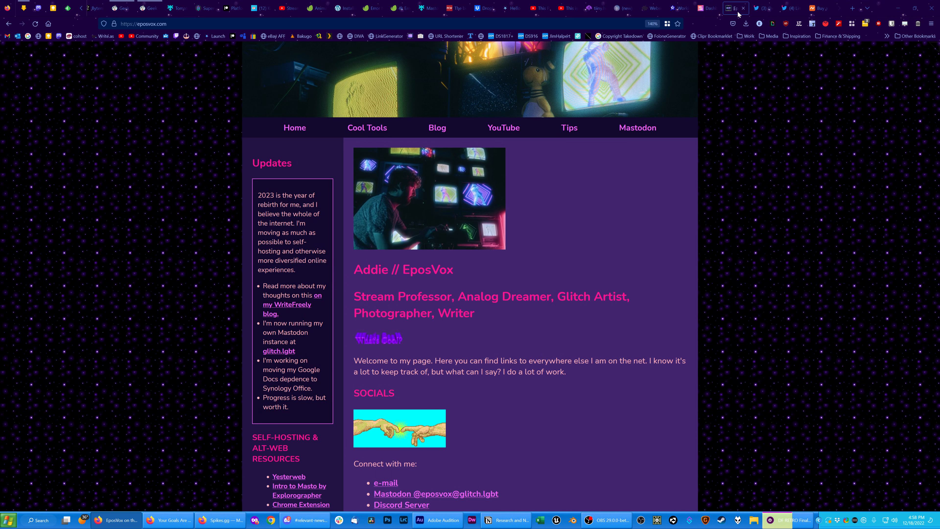
Scroll the EposVox links page again, then visit The Yesterweb from the Neocities feed
{"action": "scroll", "scroll_direction": "down", "scroll_amount": 3}
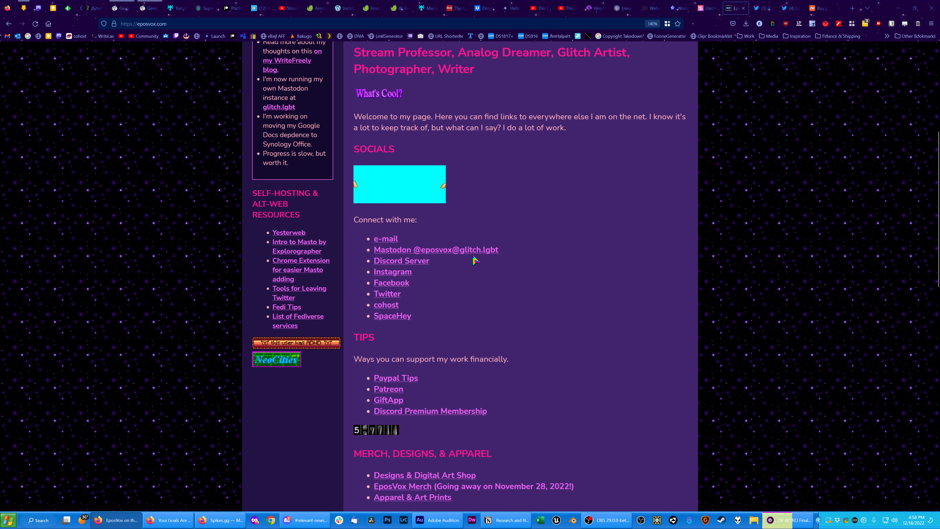
{"action": "scroll", "scroll_direction": "down", "scroll_amount": 3}
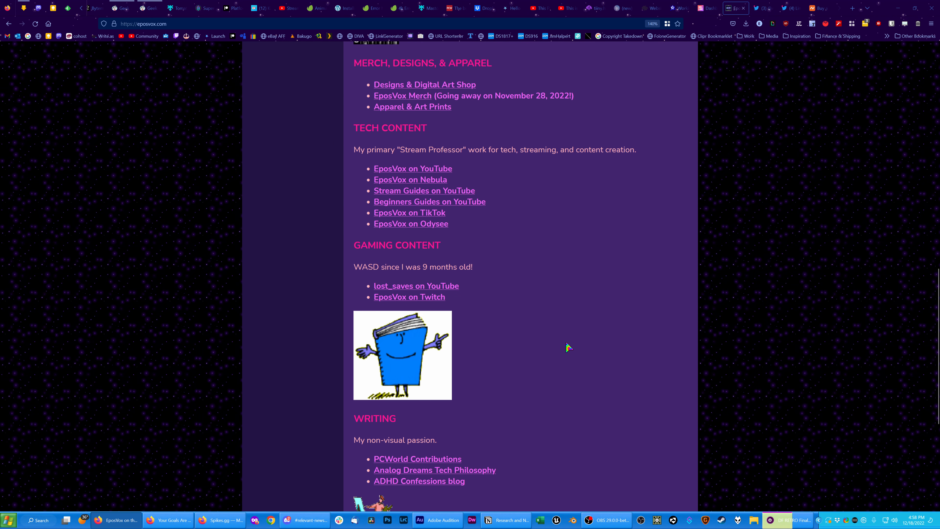
{"action": "scroll", "scroll_direction": "down", "scroll_amount": 3}
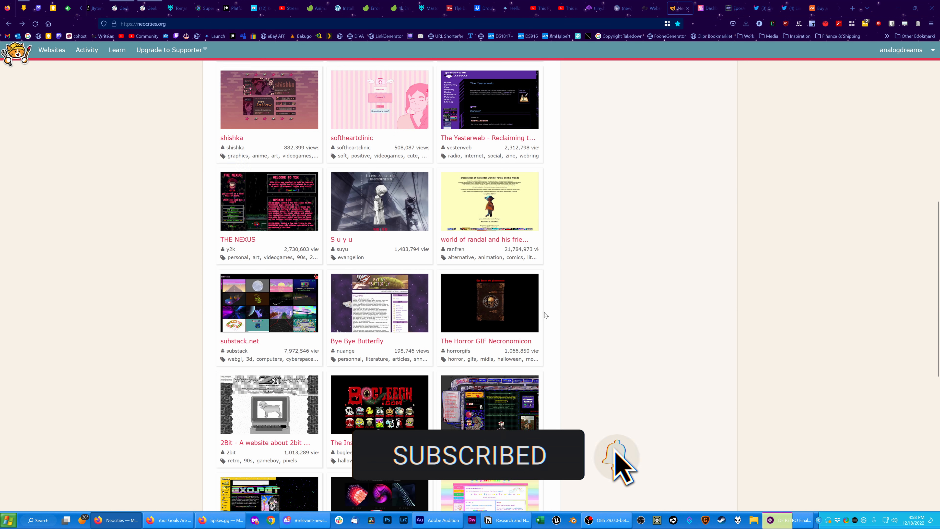
{"action": "left_click", "coordinate": [488, 99]}
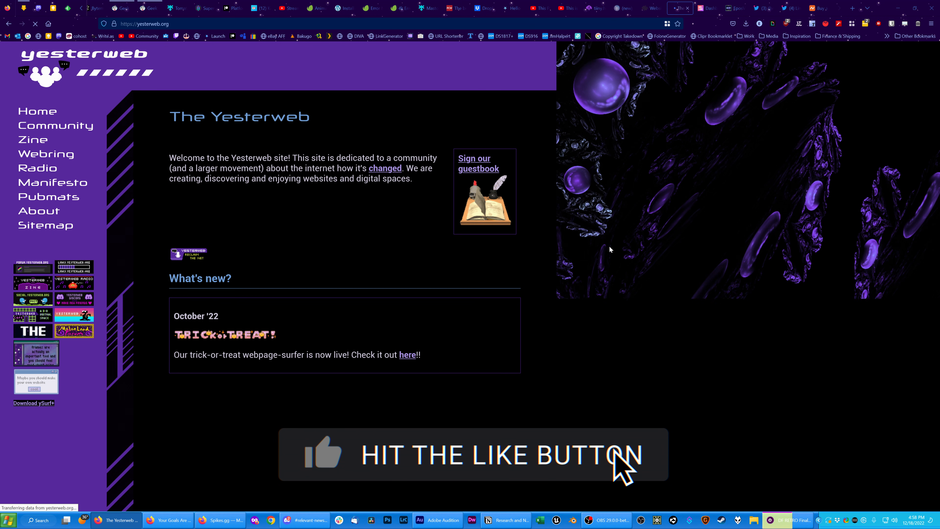